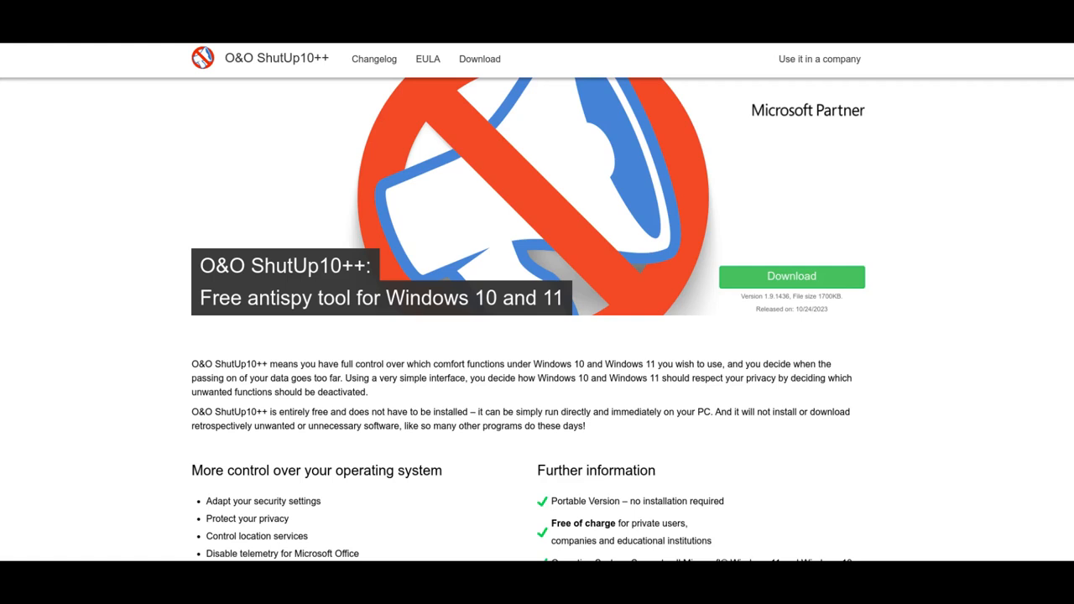
Step: Download and launch O&O ShutUp10++ to show the Current User privacy settings
{"action": "left_click", "coordinate": [790, 276]}
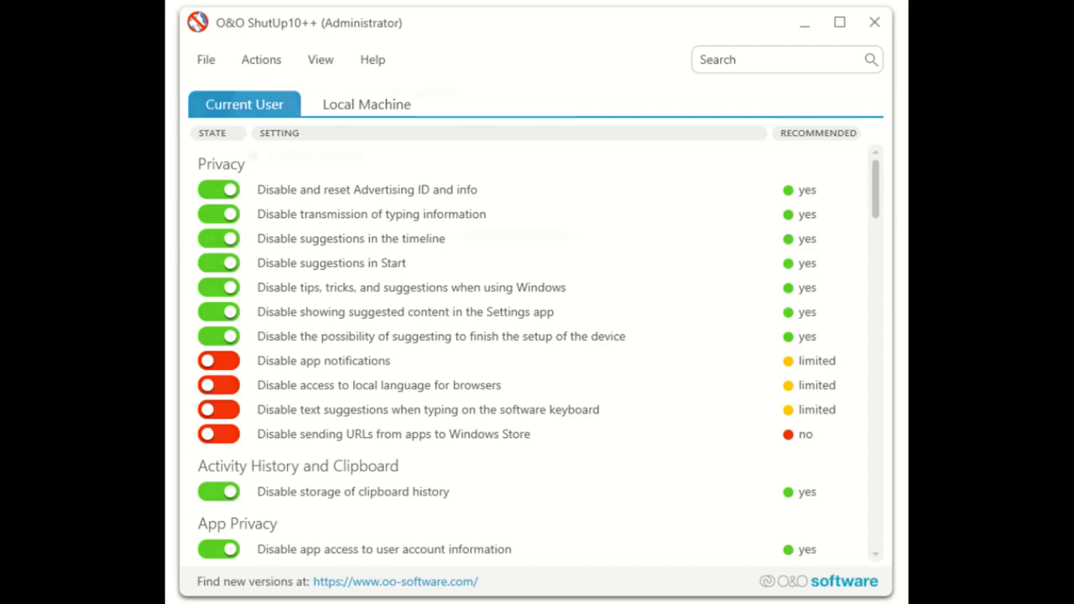
Step: Apply recommended and somewhat recommended settings, enabling the three limited-recommendation toggles
{"action": "left_click", "coordinate": [261, 59]}
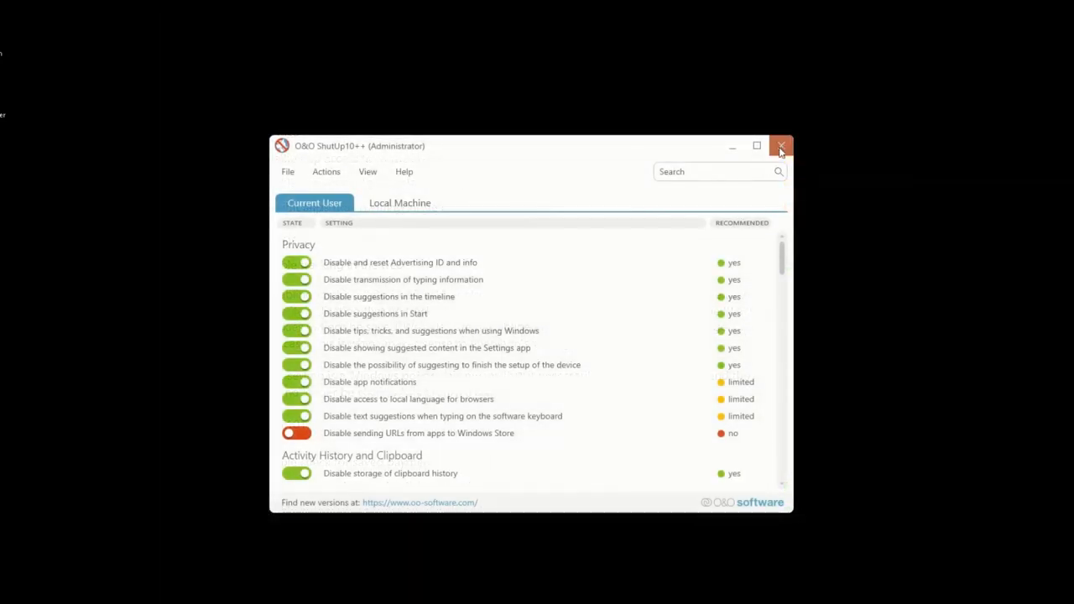
Step: Close ShutUp10++ and accept the settings-may-revert notice, reaching the reboot prompt
{"action": "left_click", "coordinate": [781, 145]}
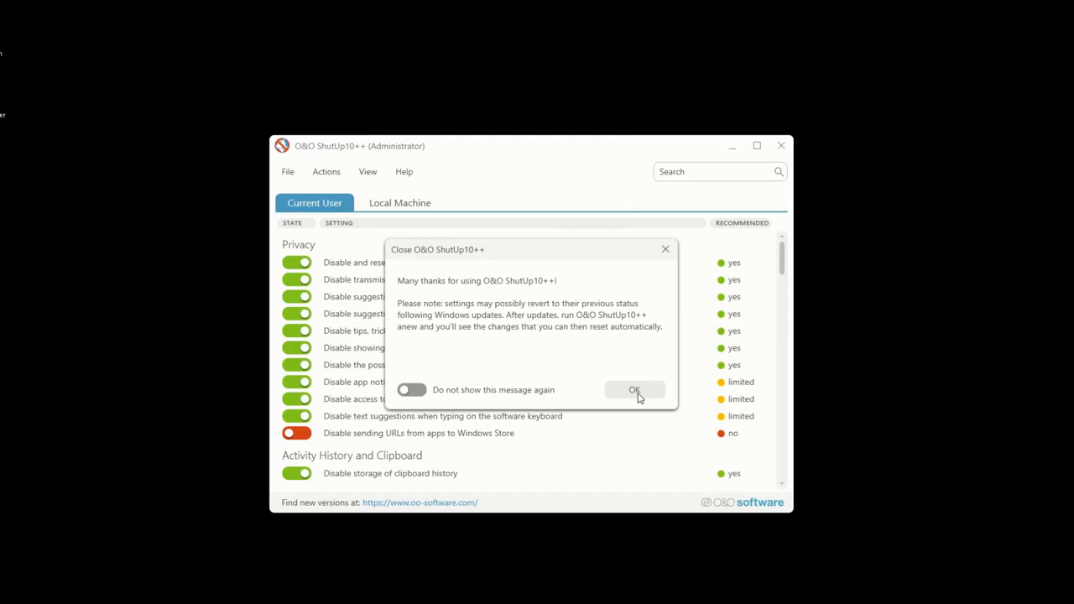
{"action": "left_click", "coordinate": [635, 389]}
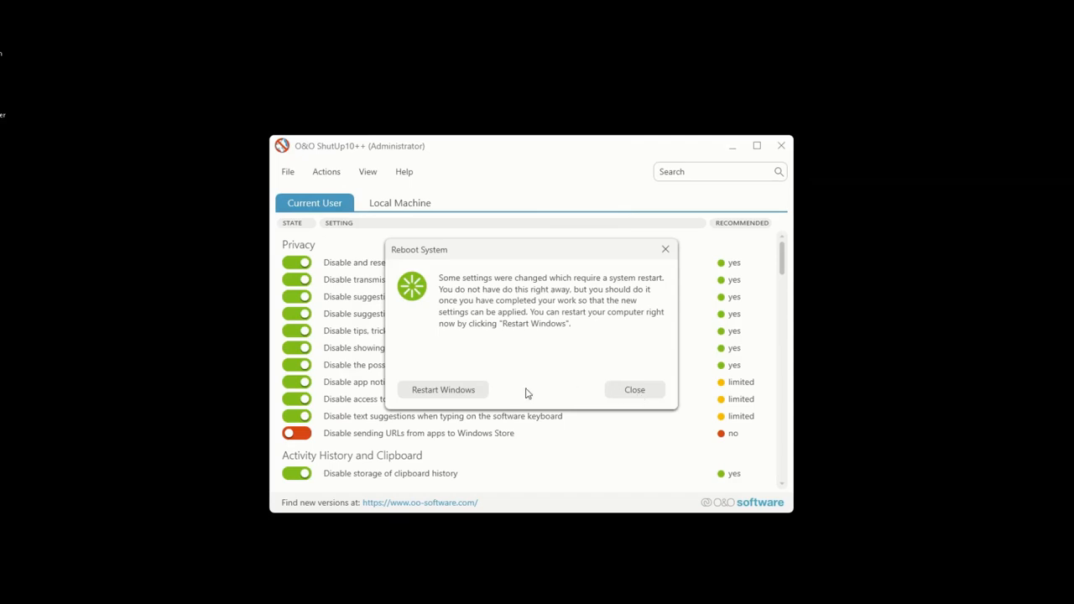
{"action": "mouse_move", "coordinate": [515, 391]}
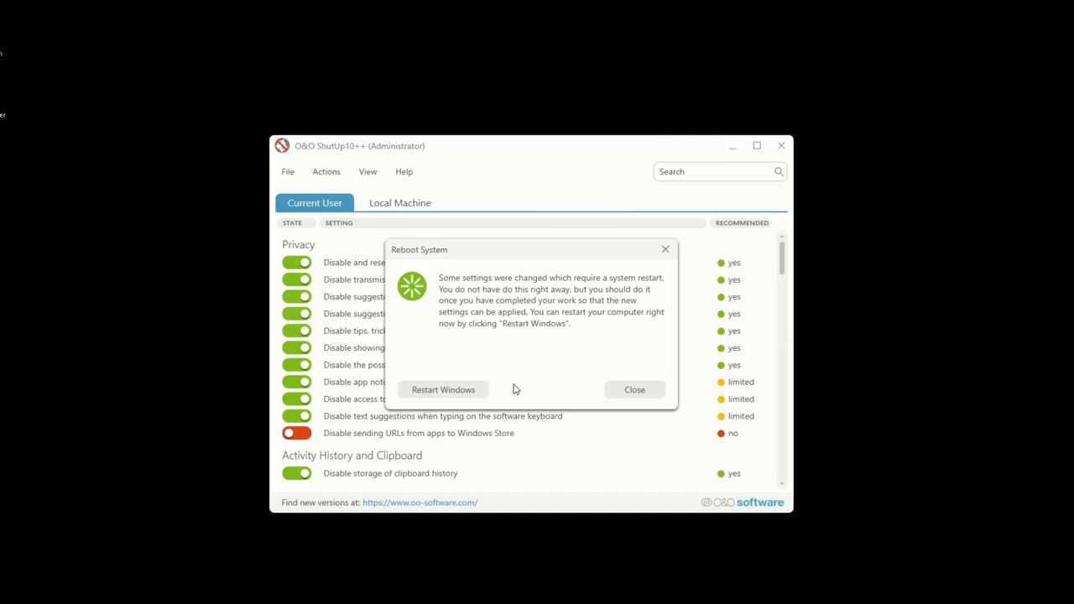
{"action": "mouse_move", "coordinate": [446, 394]}
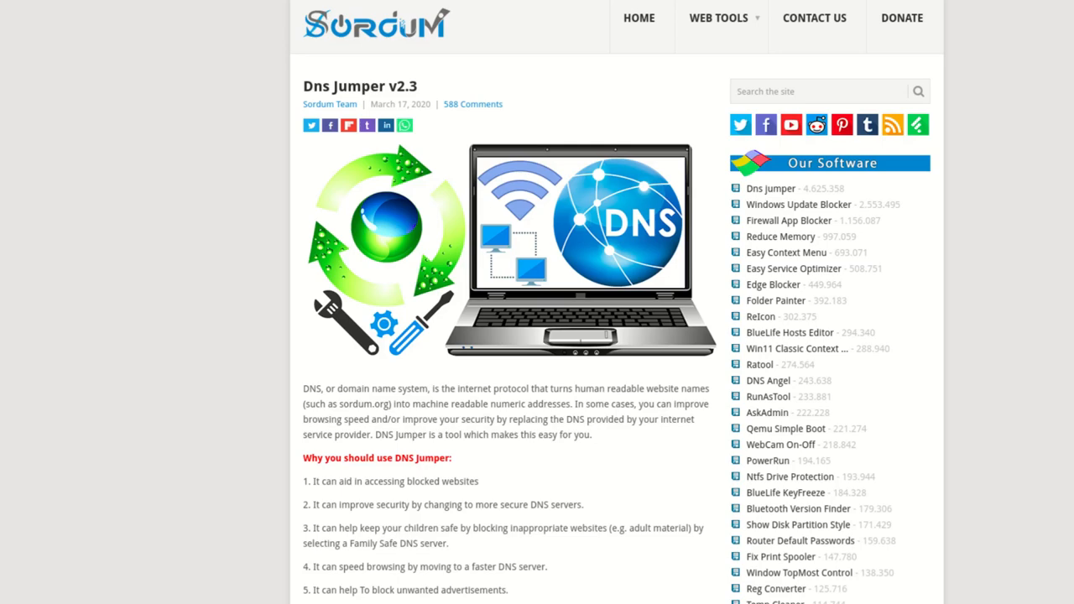
Step: Scroll the DNS Jumper page down to 'How to Change Your DNS Settings'
{"action": "scroll", "scroll_direction": "down", "scroll_amount": 3}
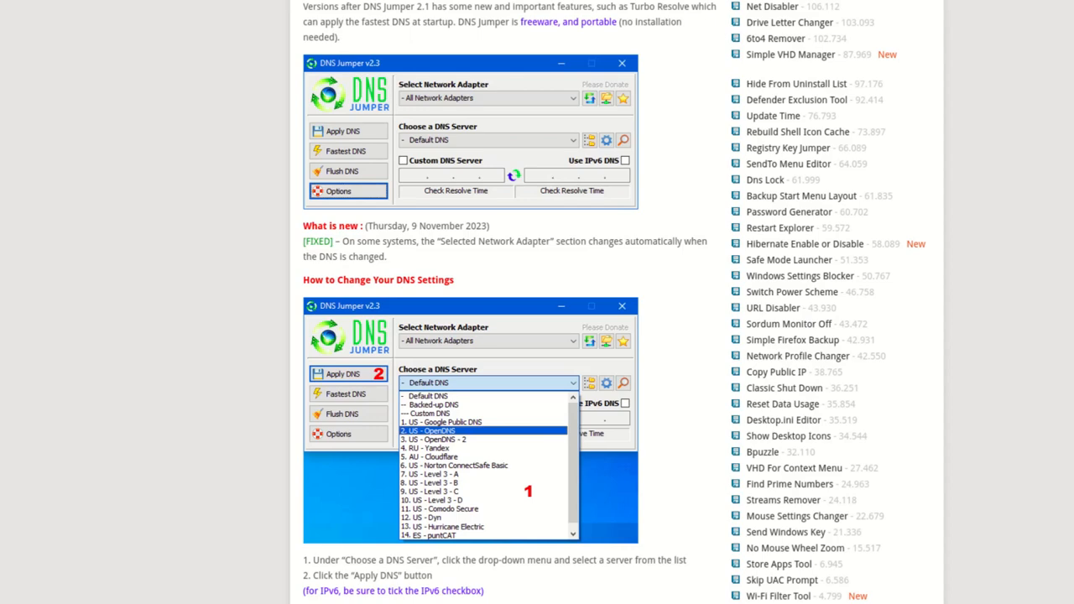
{"action": "scroll", "scroll_direction": "down", "scroll_amount": 3}
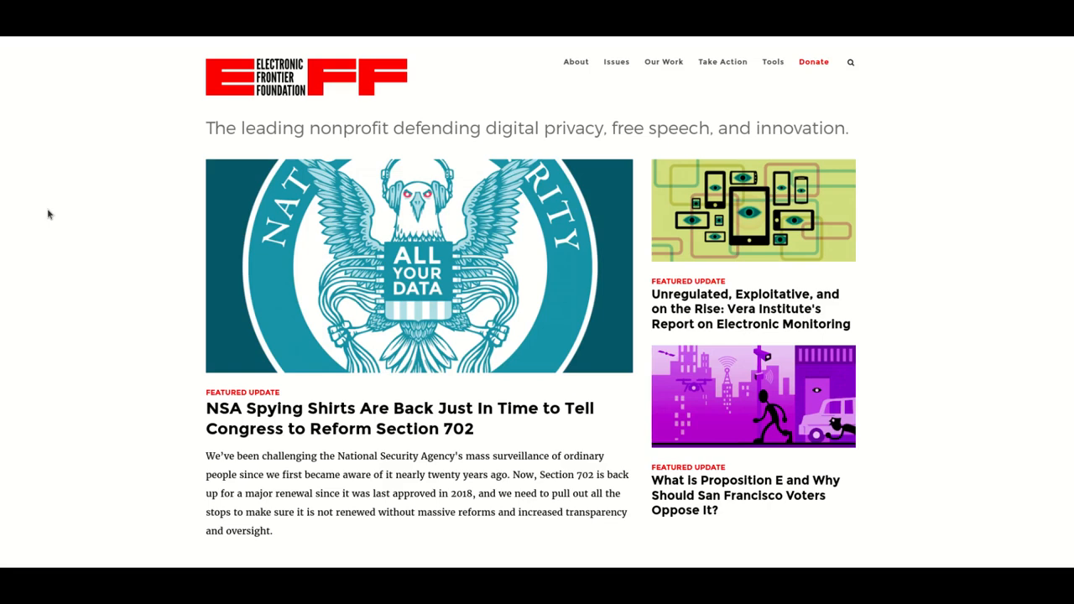
{"action": "mouse_move", "coordinate": [545, 280]}
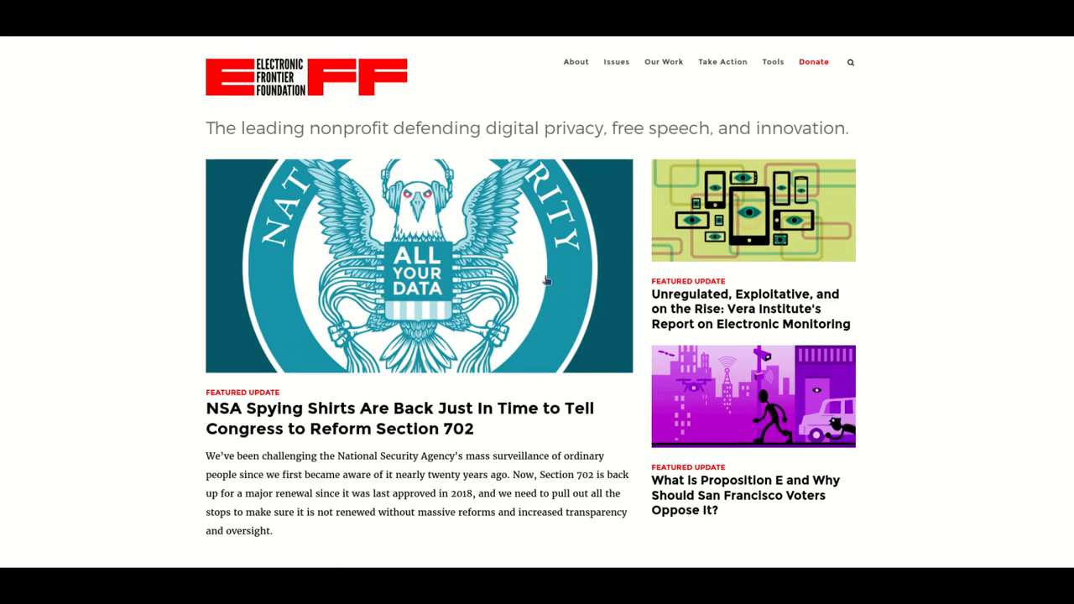
Step: Scroll the EFF Privacy Badger page to its tracker-blocking description and Visit Privacy Badger button
{"action": "scroll", "scroll_direction": "down", "scroll_amount": 3}
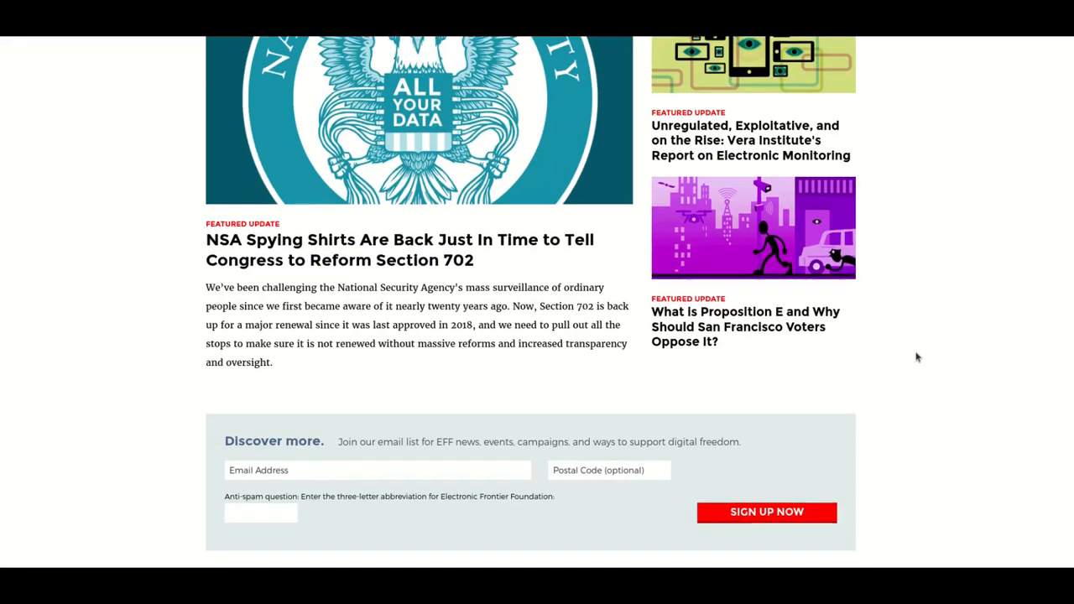
{"action": "scroll", "scroll_direction": "down", "scroll_amount": 3}
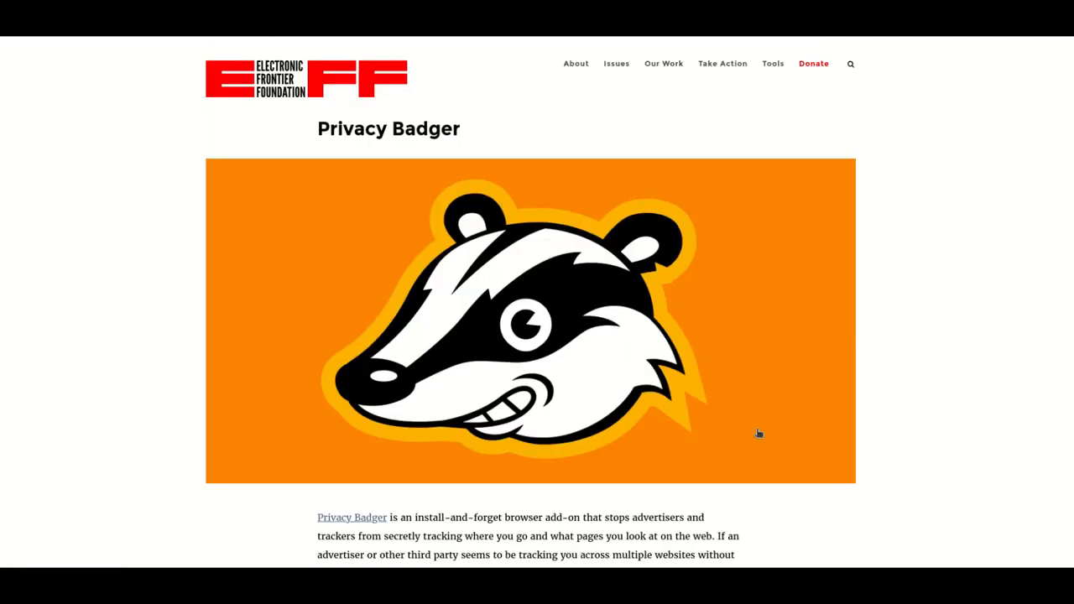
{"action": "scroll", "scroll_direction": "down", "scroll_amount": 3}
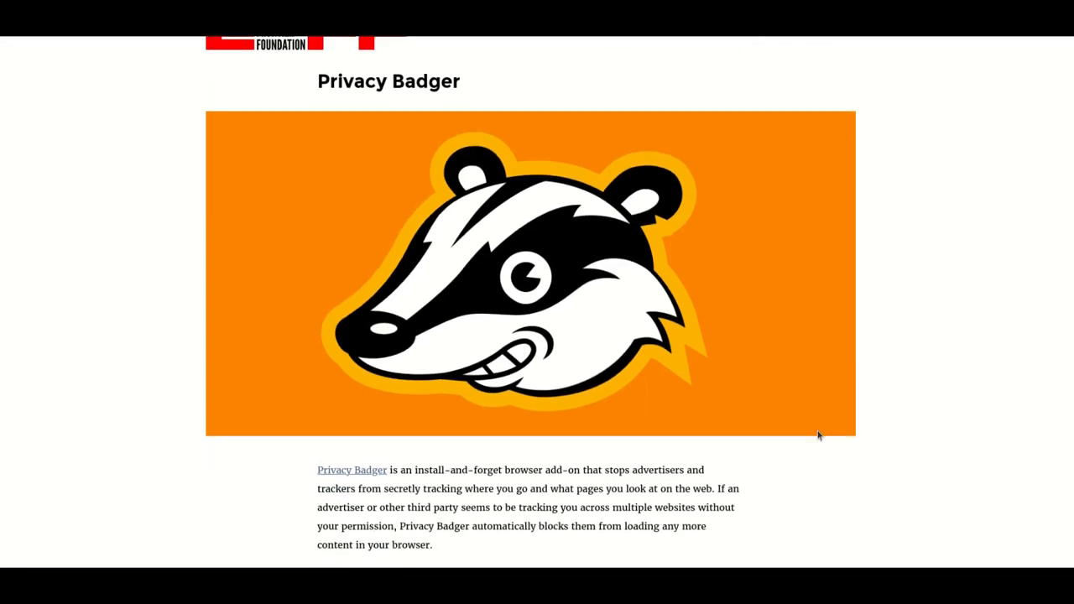
{"action": "scroll", "scroll_direction": "down", "scroll_amount": 3}
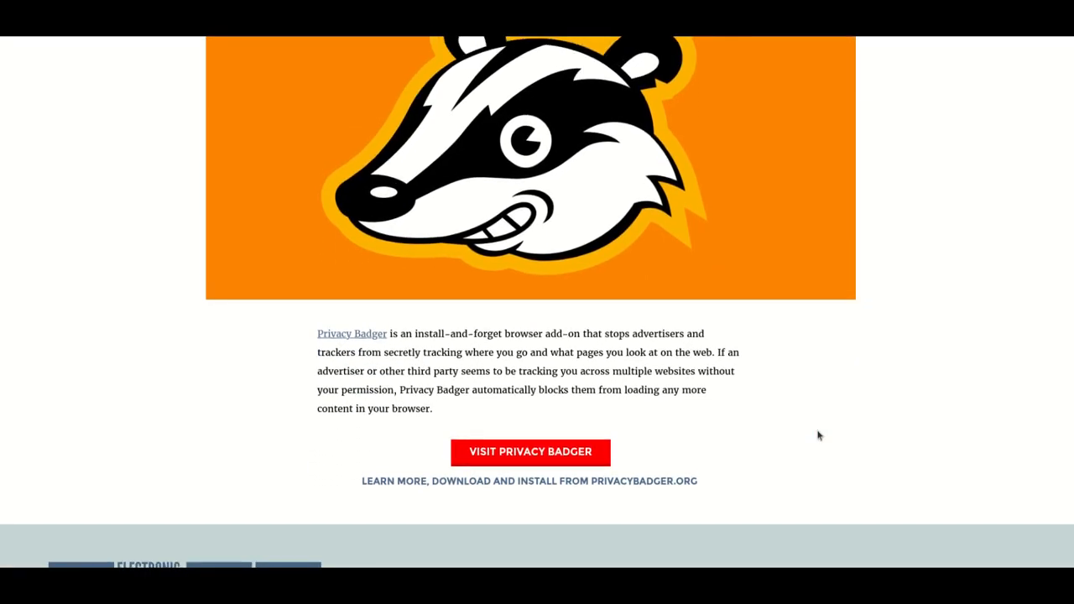